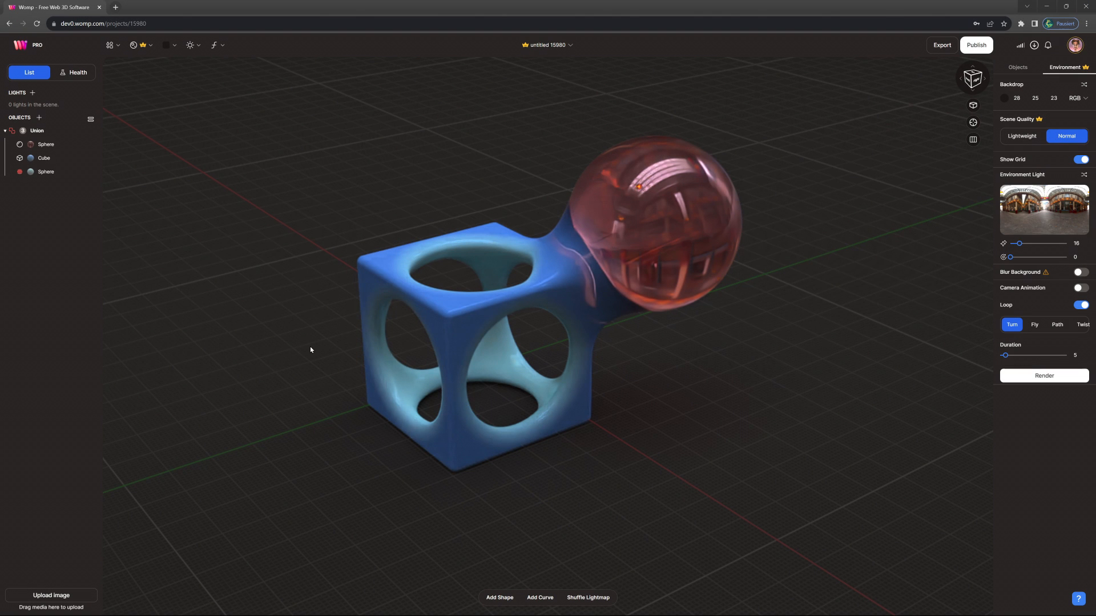
Step: Select the Union row of the cube and two spheres, showing its three saved materials
click(37, 130)
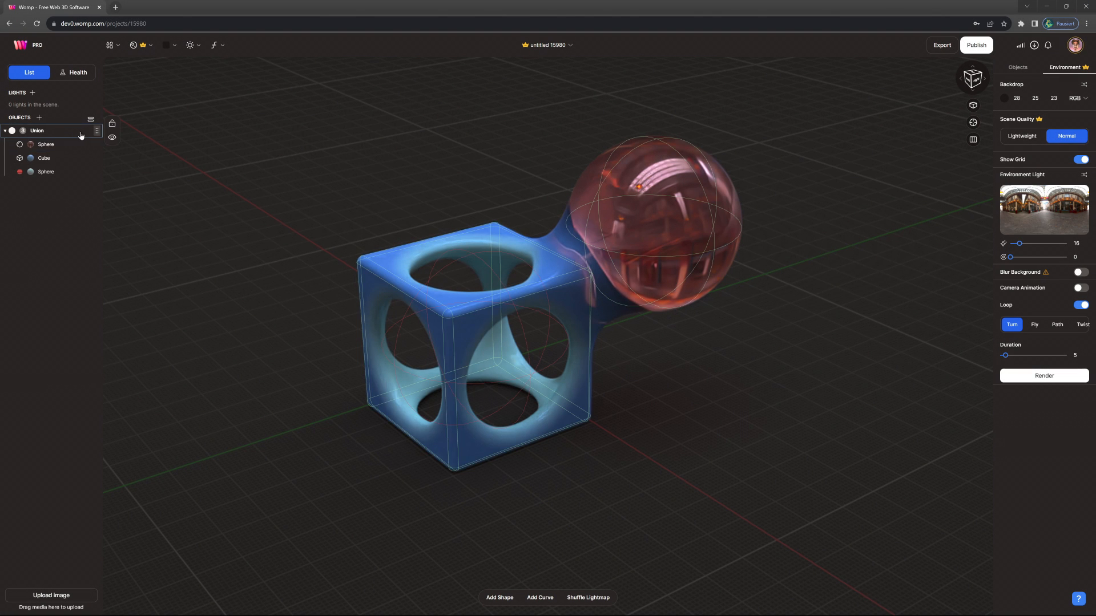
click(36, 131)
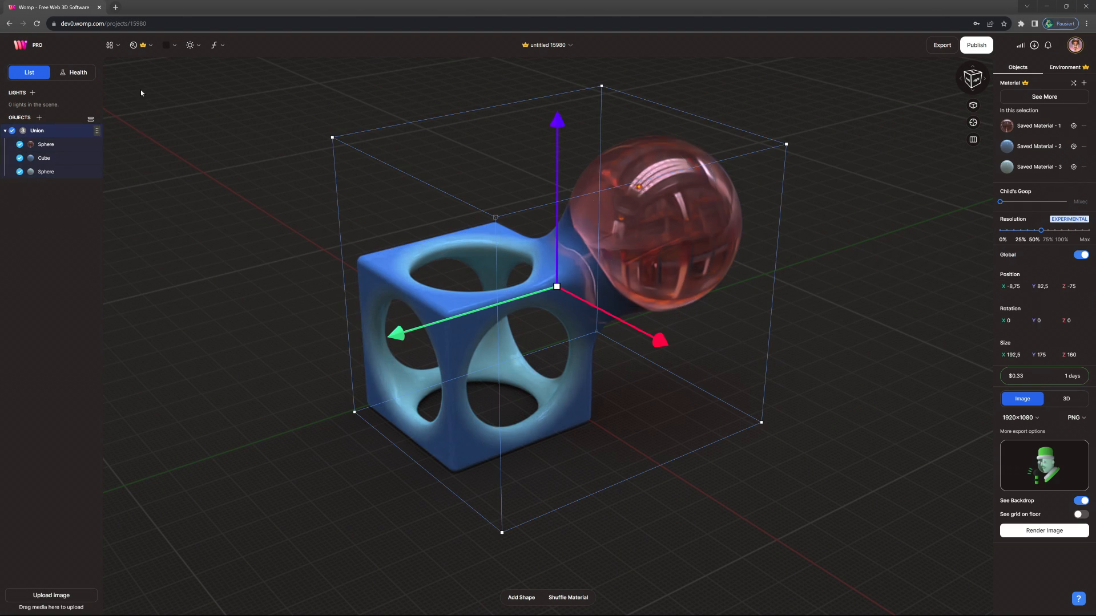
click(138, 45)
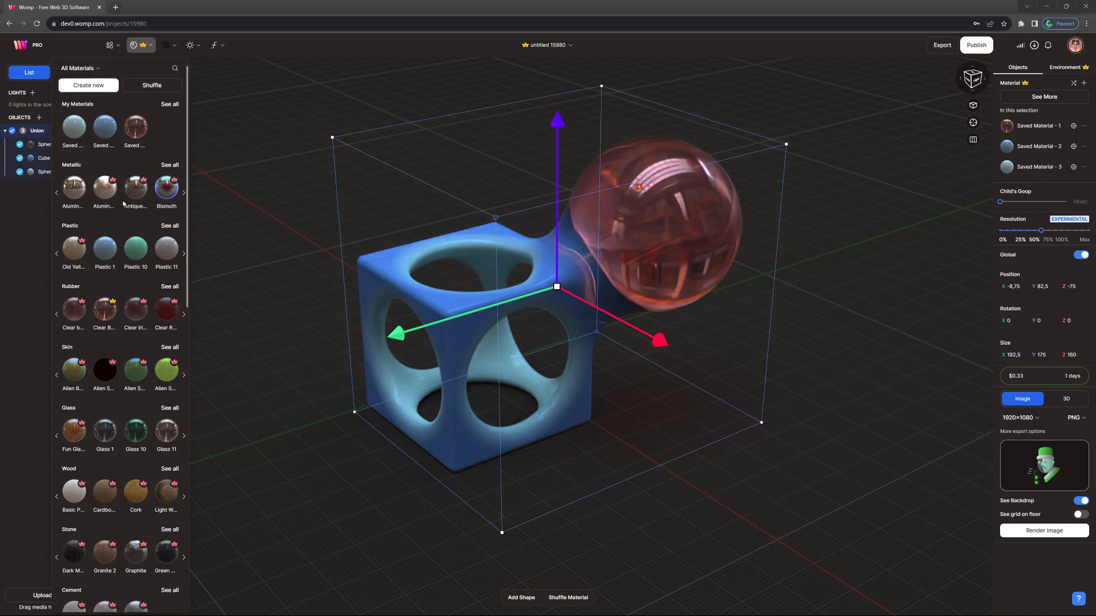
Step: Search the material library for 'wood' and apply the first wood material to the union
scroll(down, 3)
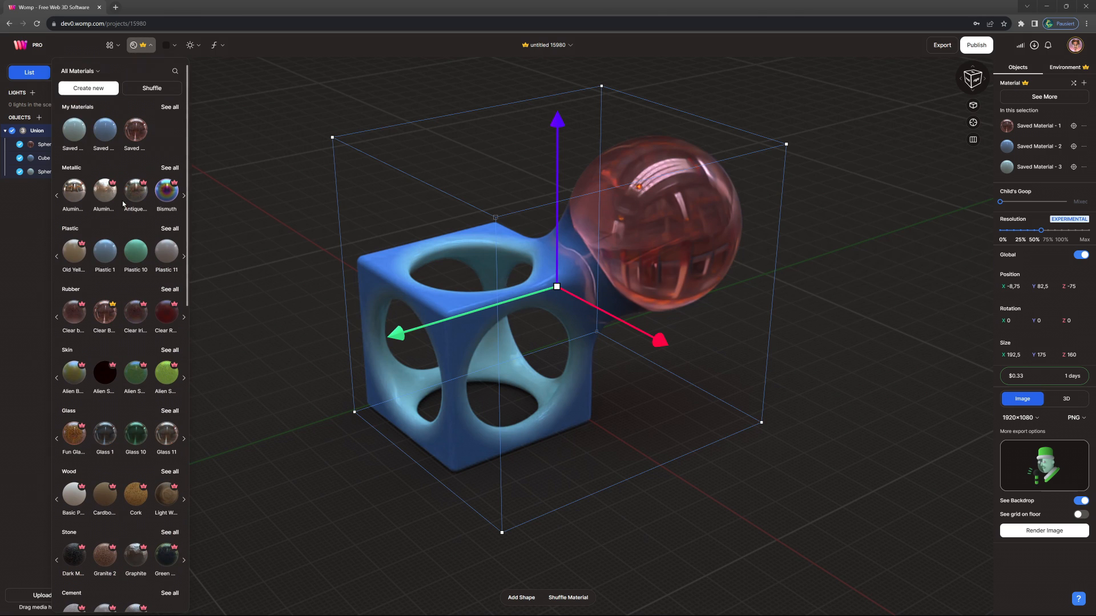
click(80, 71)
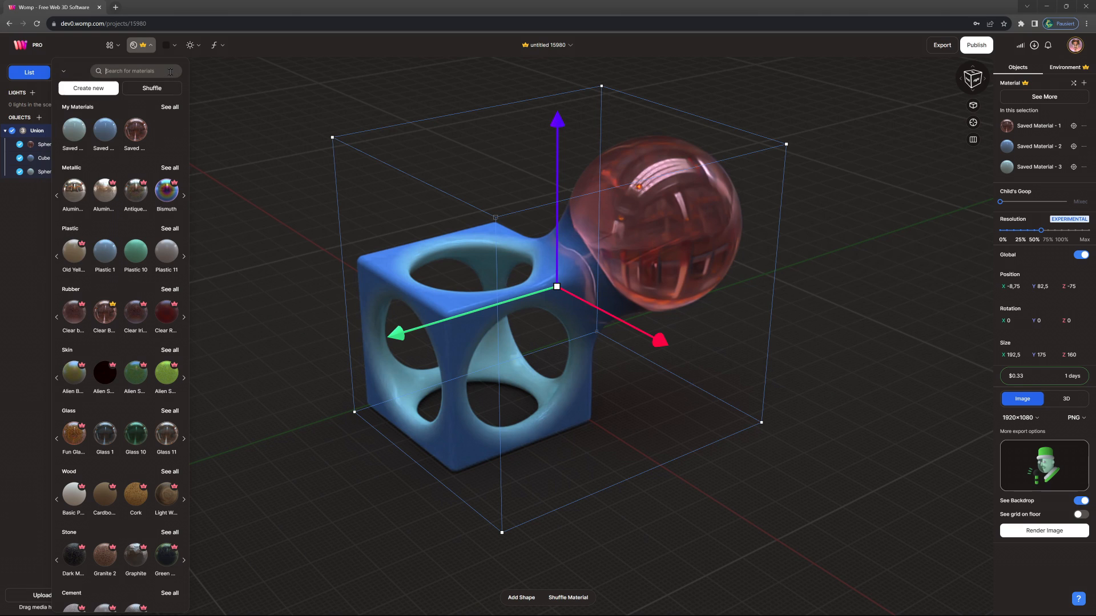
text(wood)
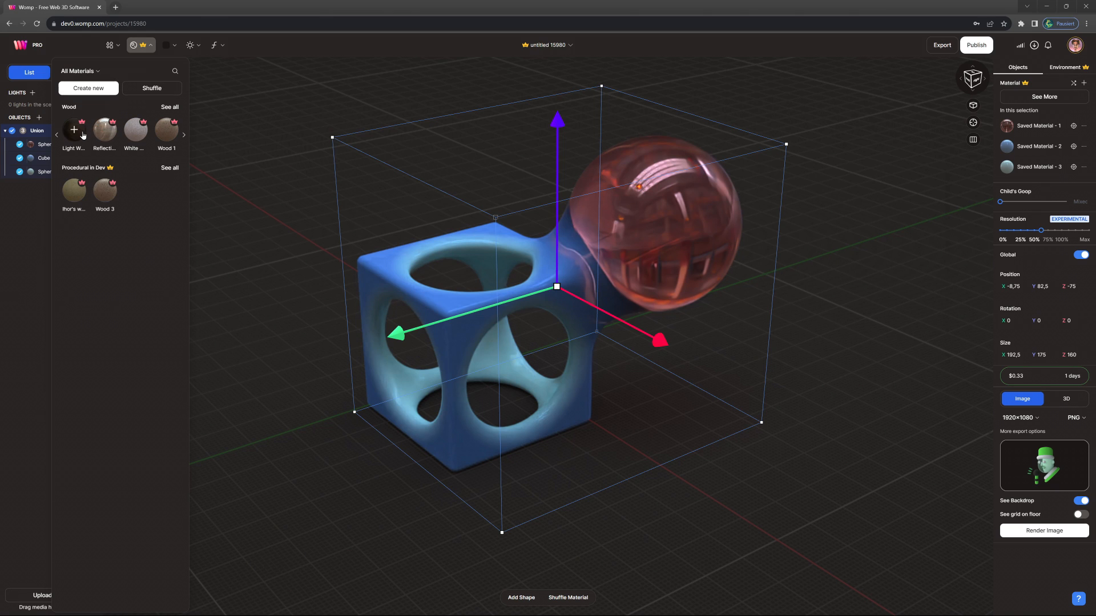
click(73, 131)
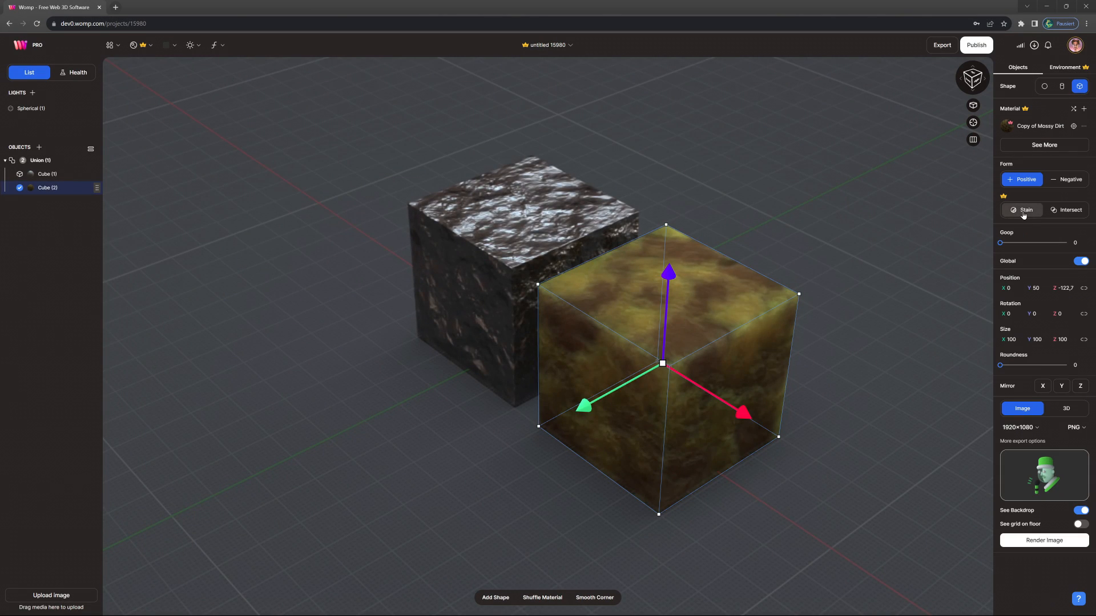
Step: Set the mossy cube's Form to Stain, raise Goop to blend softly, and lift the cube upward
click(1020, 210)
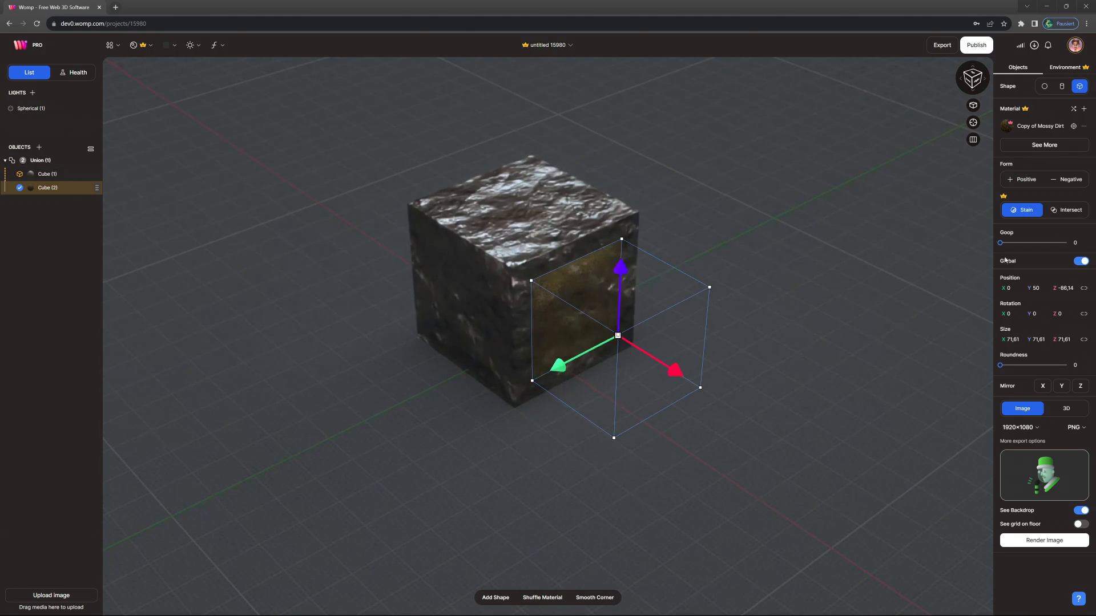
drag(1000, 242, 1032, 241)
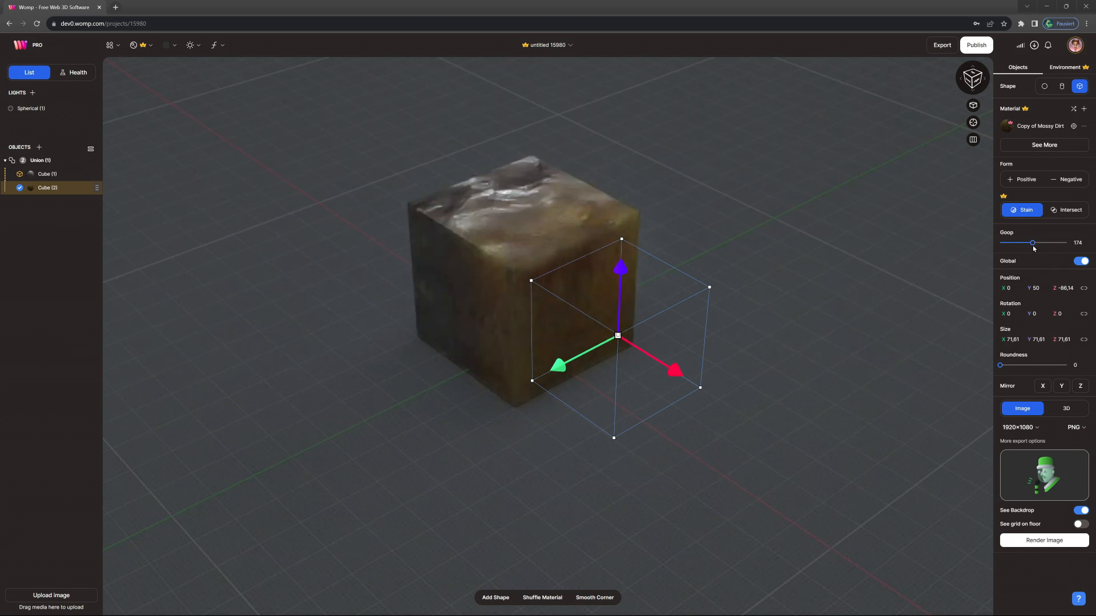
drag(621, 267, 621, 246)
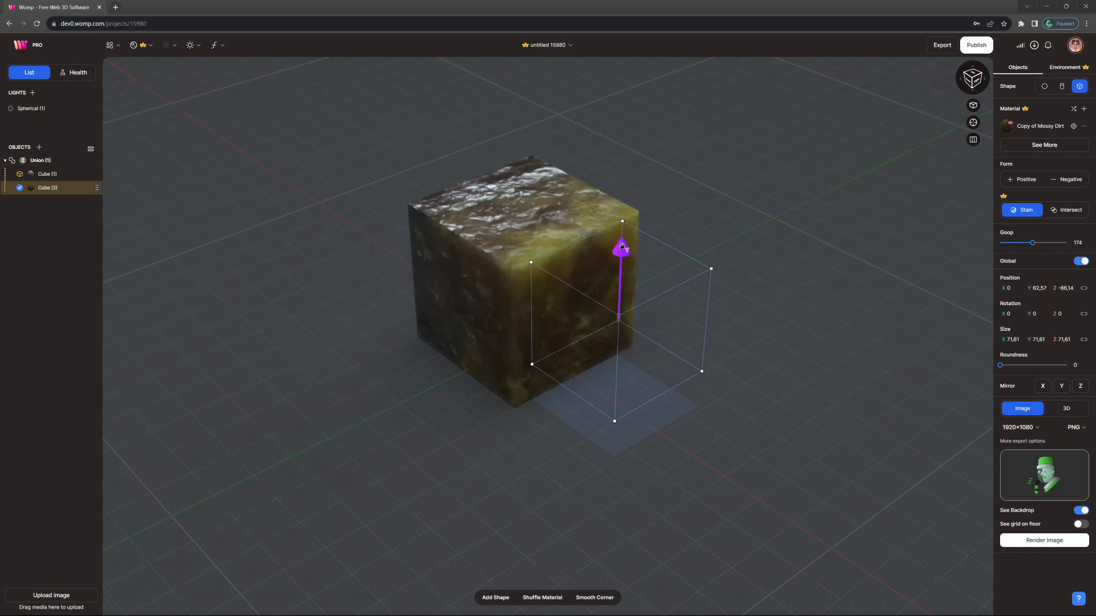
click(1064, 68)
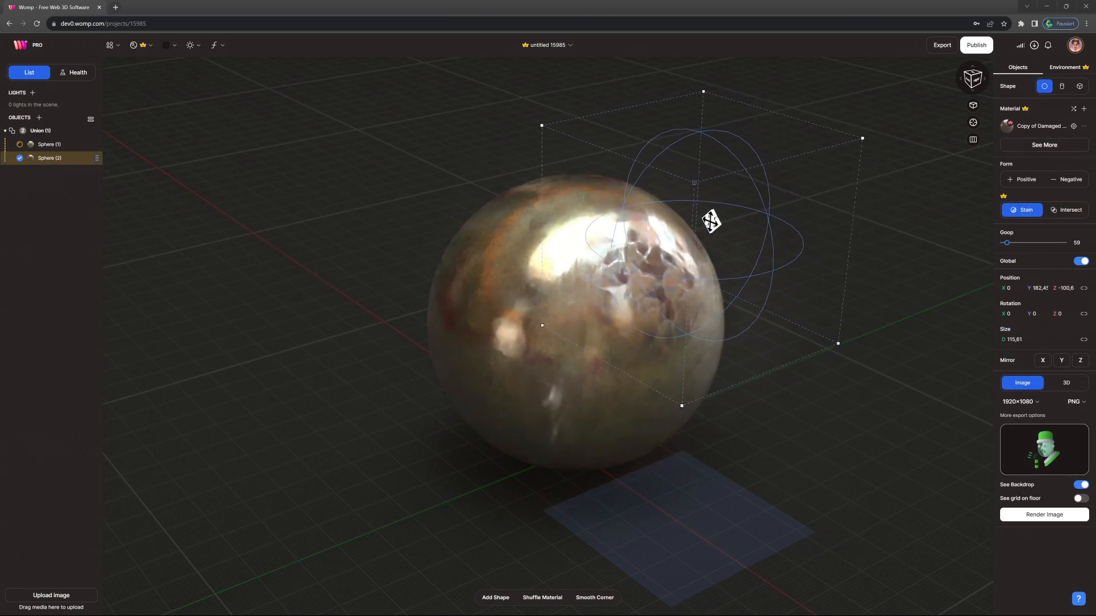
Step: Move the damaged-metal stain sphere around and into the top of the main ball
drag(712, 220, 603, 157)
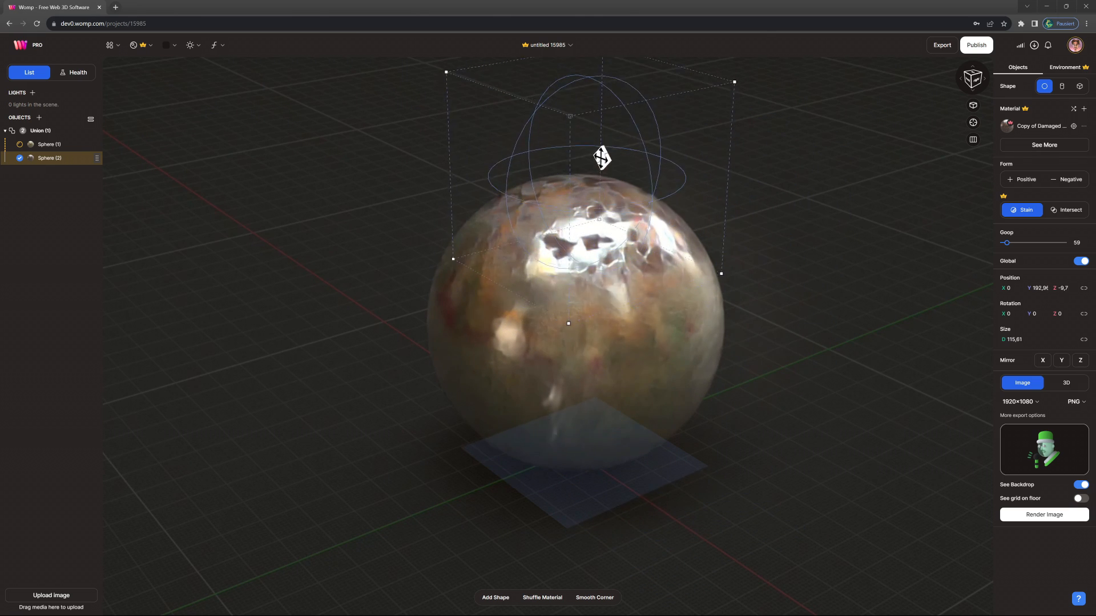
drag(602, 158, 753, 264)
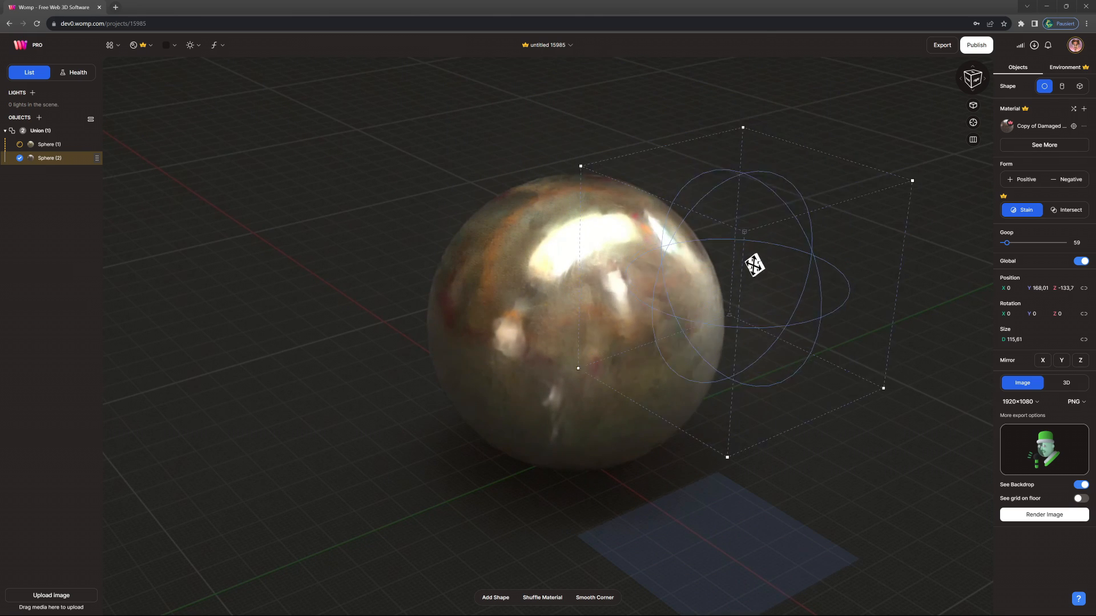
drag(754, 264, 608, 246)
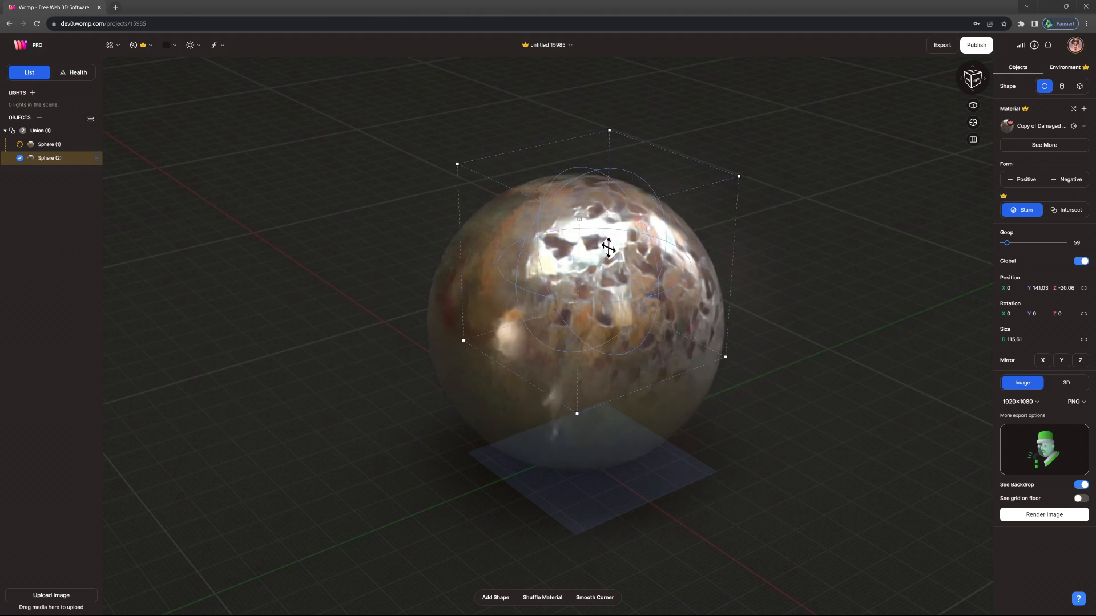
drag(608, 247, 730, 213)
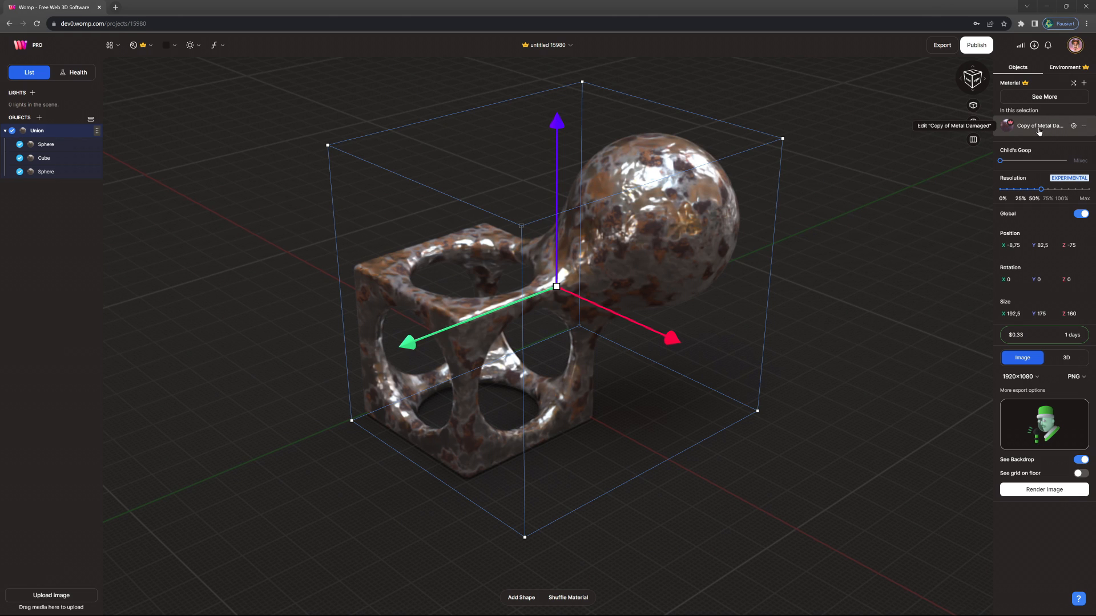
Step: Give the Copy of Metal Damaged material a purple base colour
click(1040, 125)
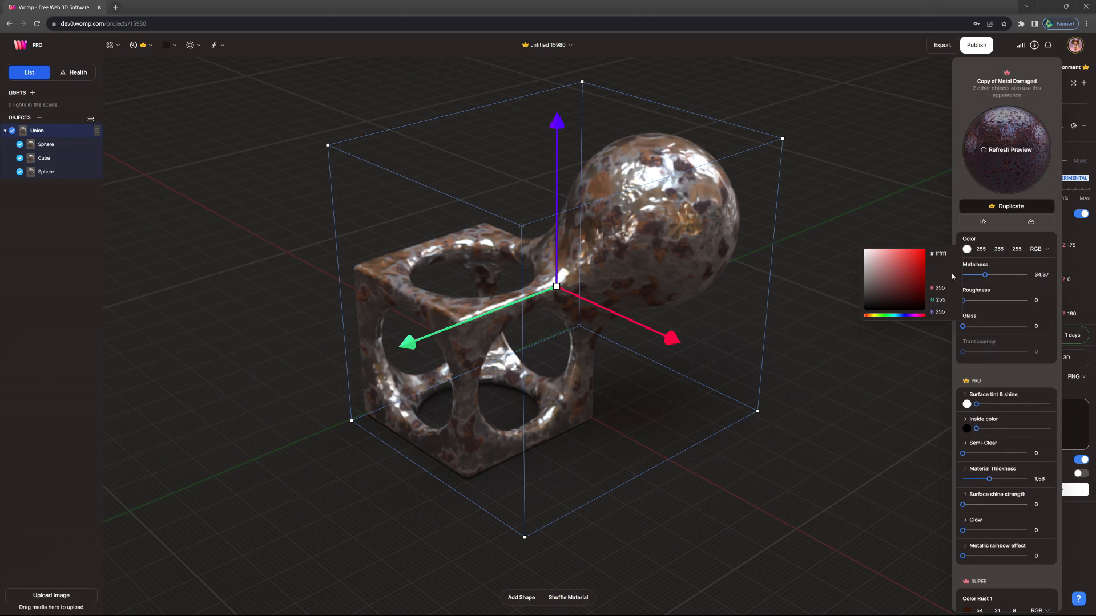
click(882, 272)
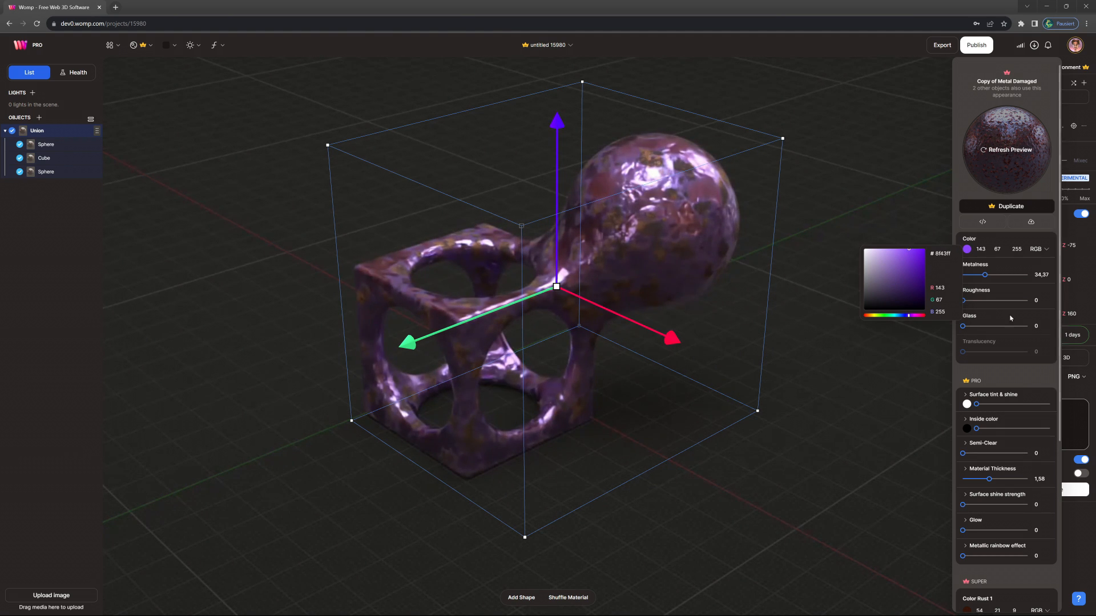
scroll(down, 3)
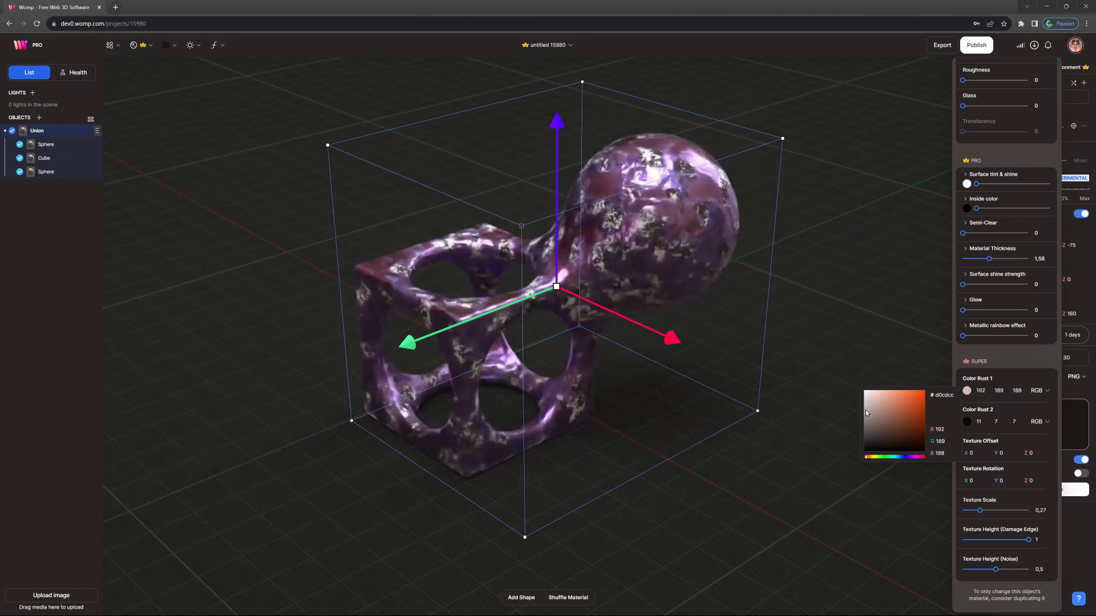
Step: Set Color Rust 1 to orange and try the rust Texture Scale large, smallest, then slightly higher
click(926, 422)
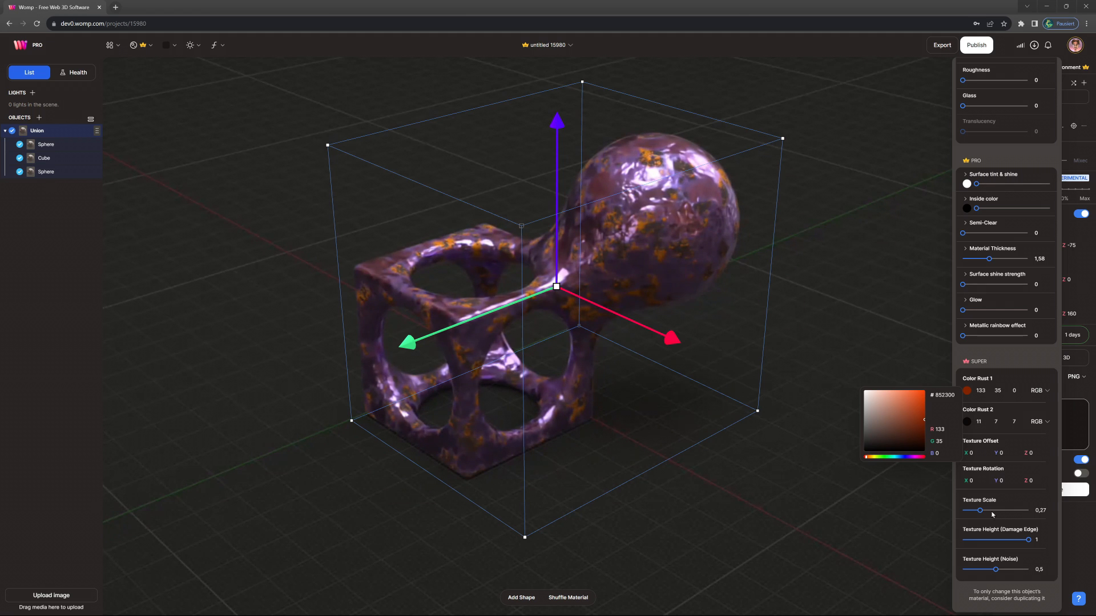
drag(981, 510, 1023, 510)
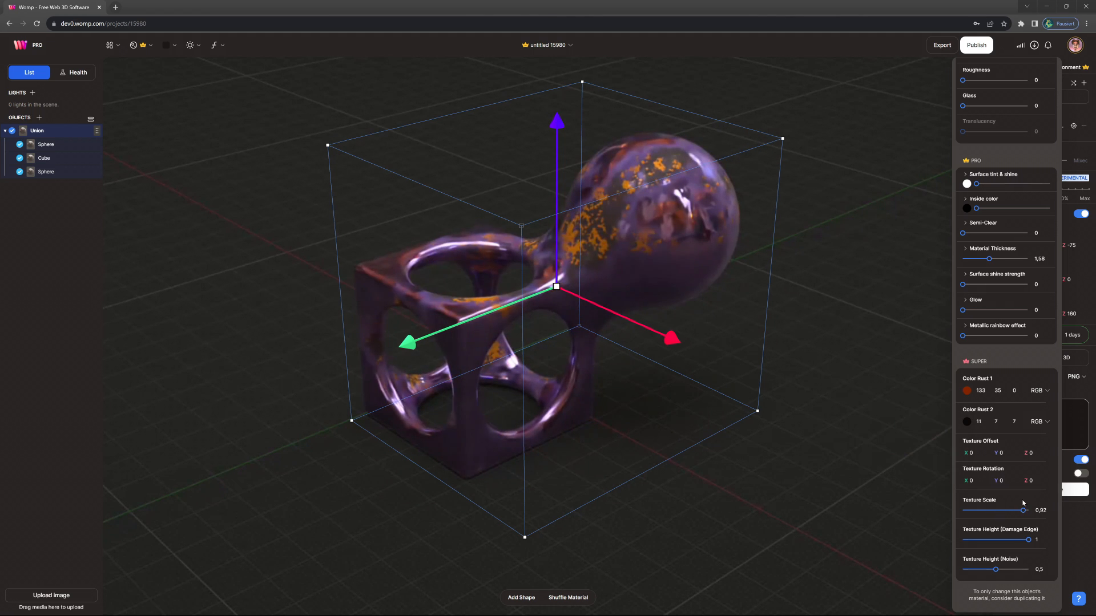
drag(1024, 510, 964, 510)
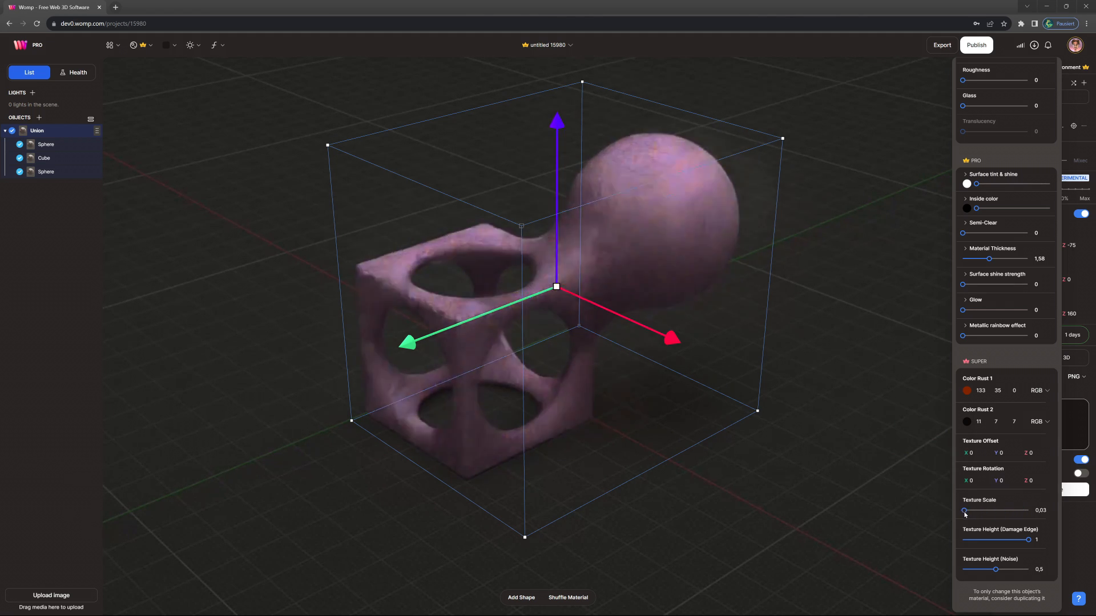
drag(966, 510, 972, 510)
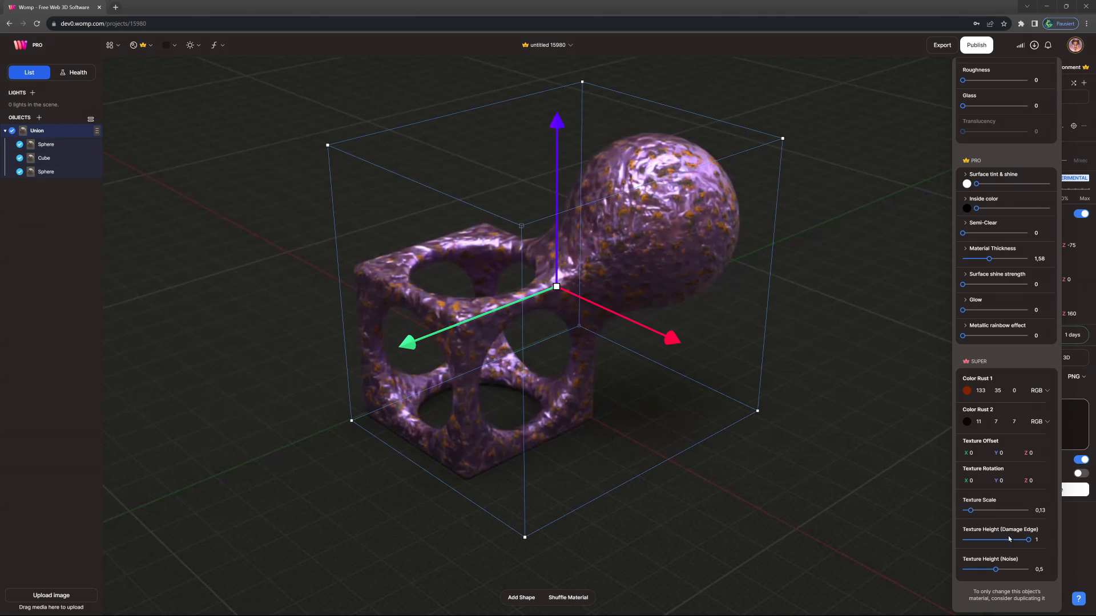
Step: Raise Texture Height (Noise) to 1 and adjust the rust Texture Scale again
drag(986, 568, 1027, 569)
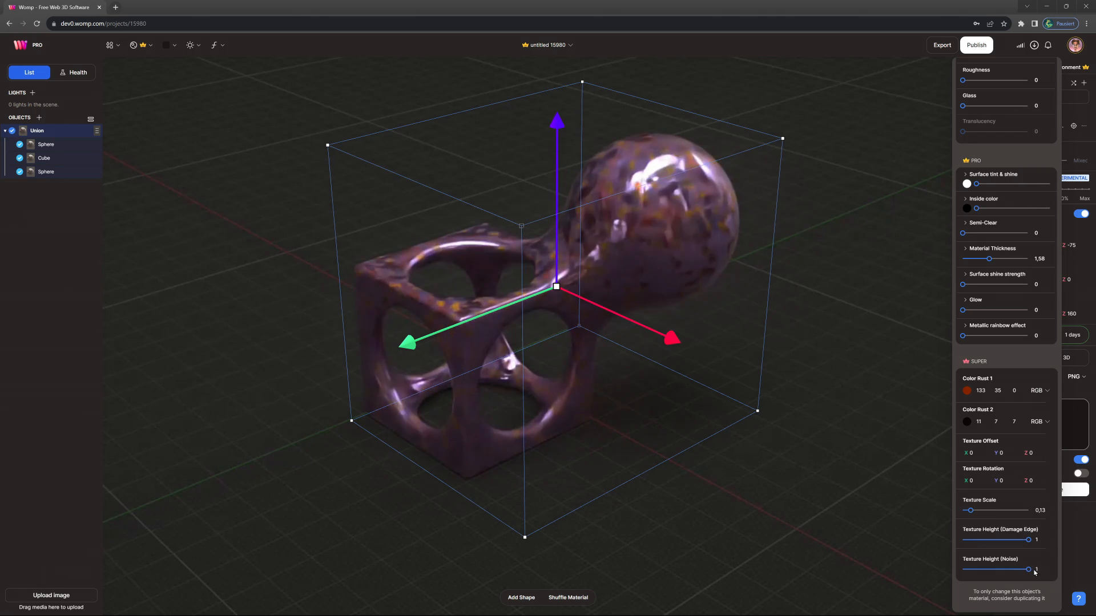
drag(969, 510, 1005, 510)
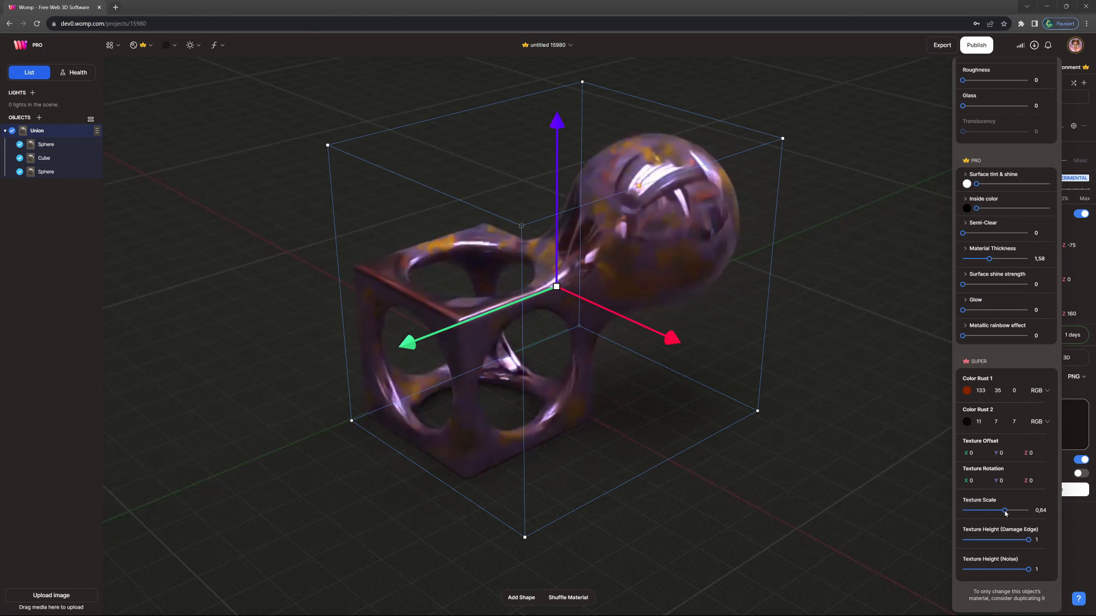
drag(1005, 510, 965, 510)
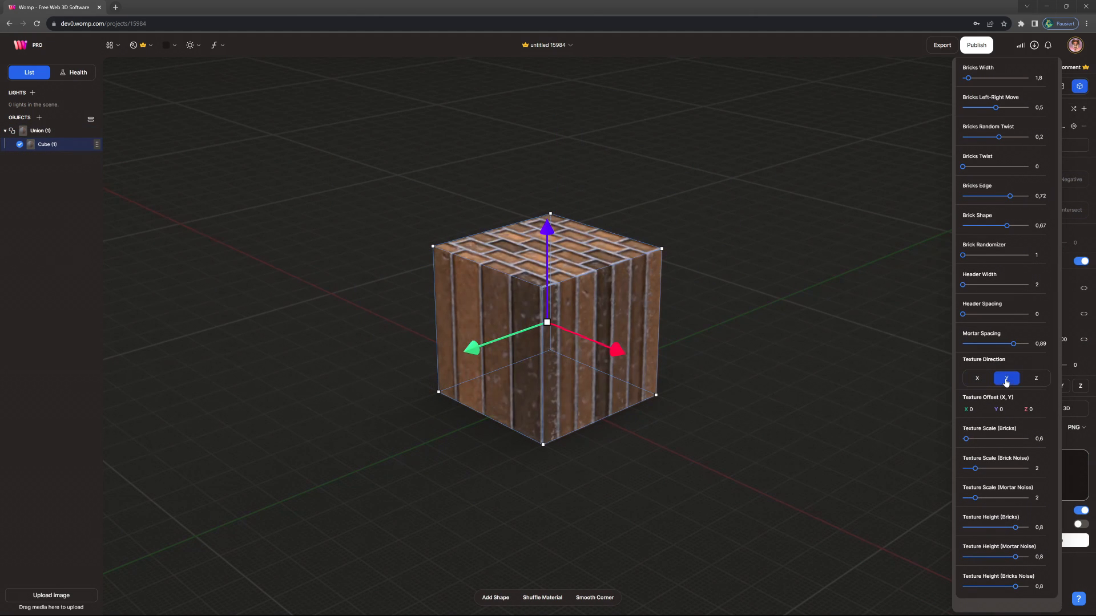
Step: Set the brick Texture Direction to X and scale the bricks much larger
click(977, 378)
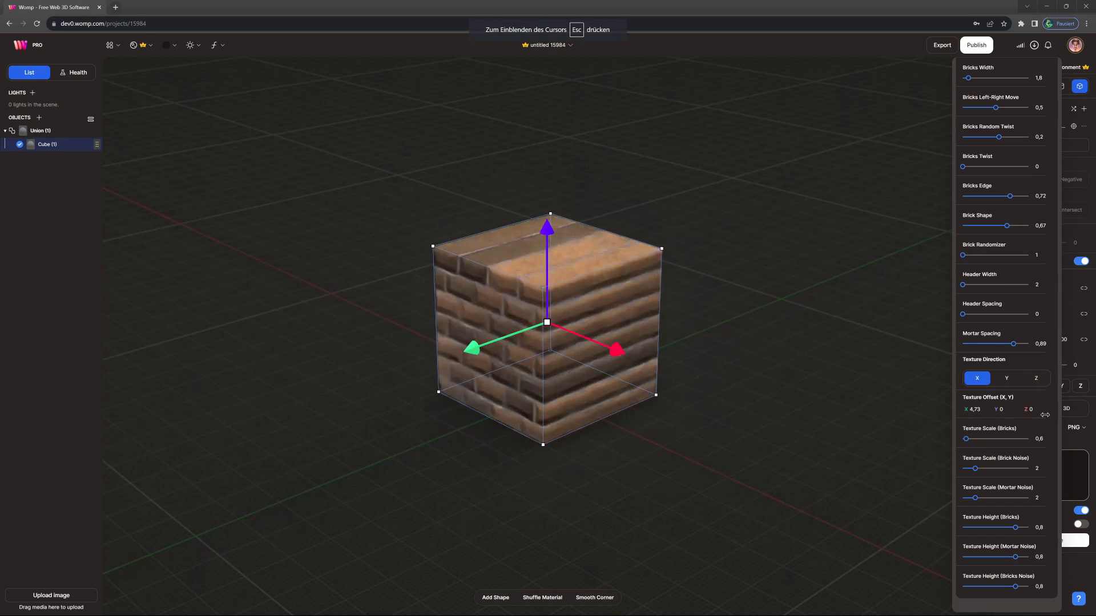
drag(967, 438, 974, 438)
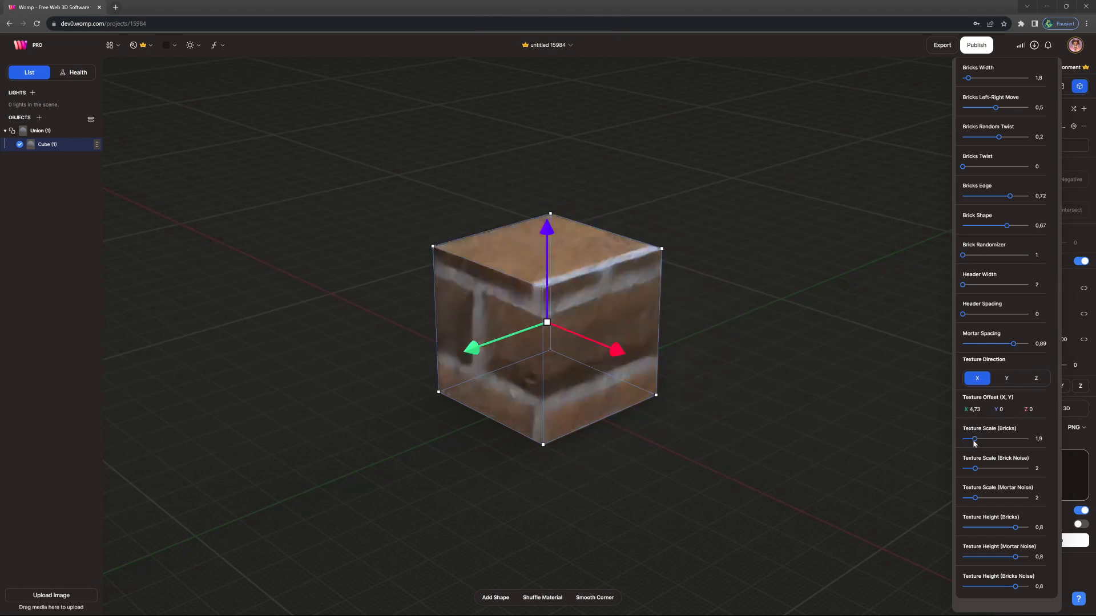